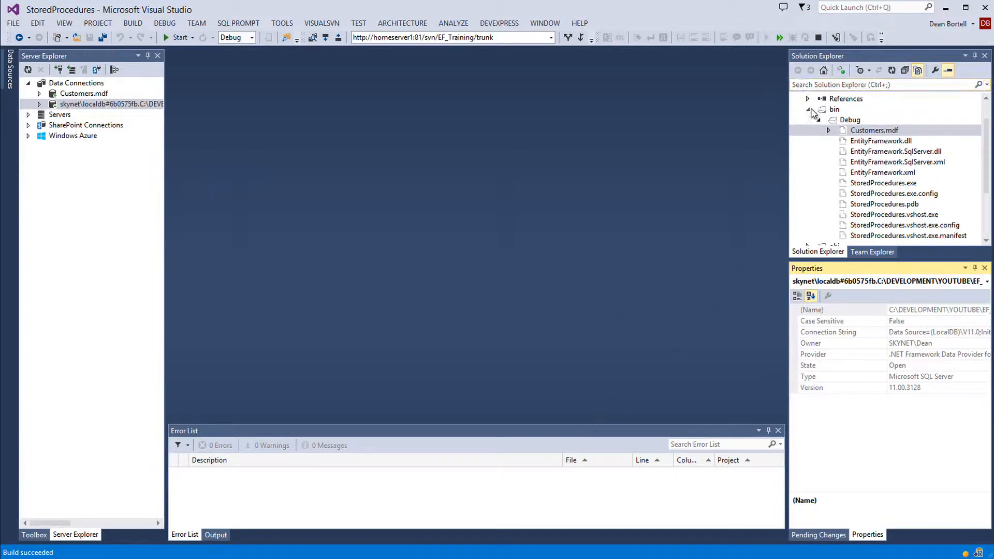
Collapse bin and view Customers.mdf properties: Content, Copy if newer
click(808, 109)
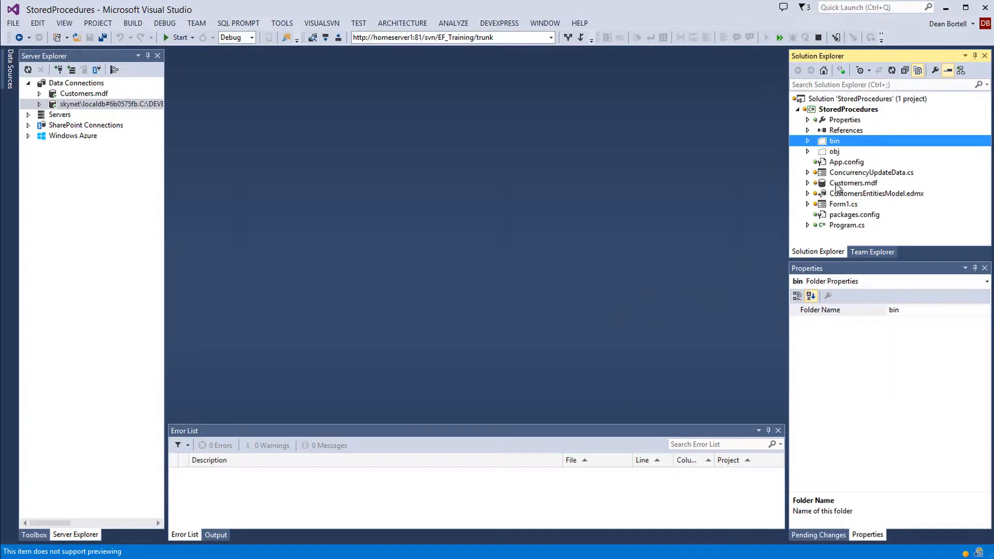
click(853, 183)
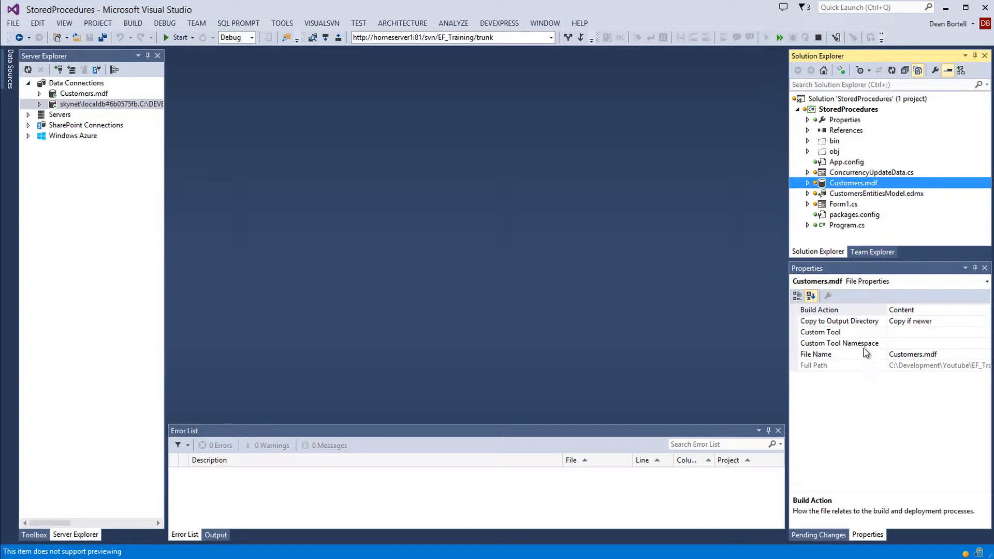
mouse_move(898, 327)
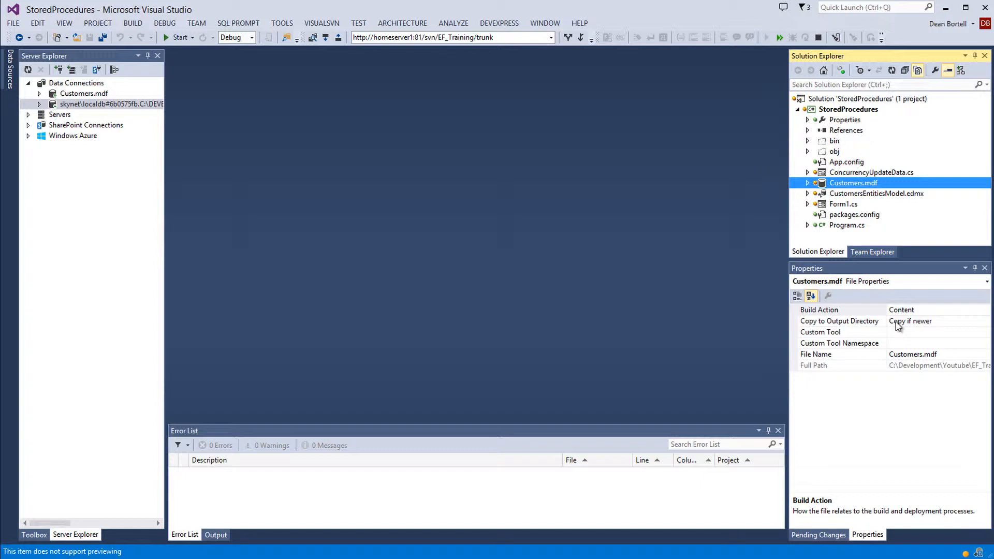
mouse_move(836, 165)
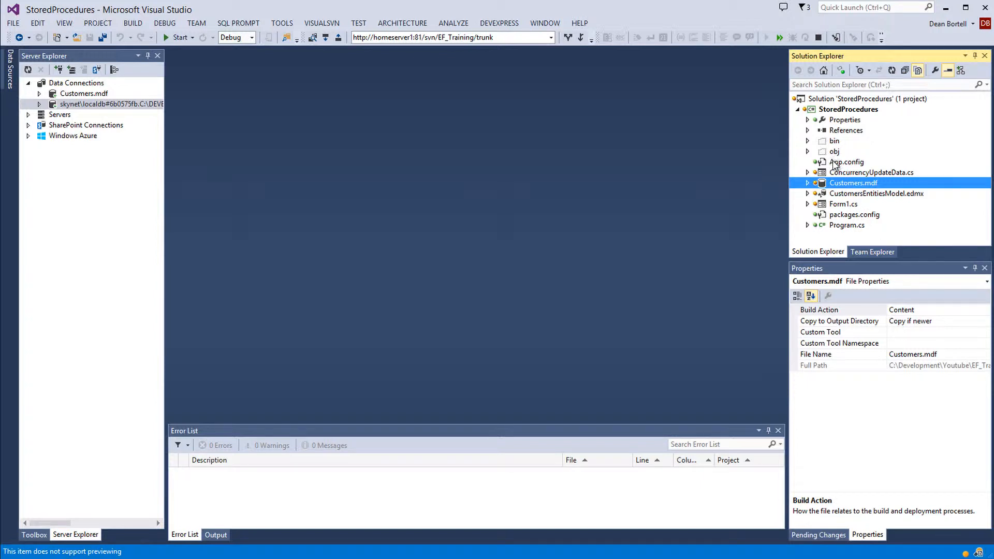
Read the CustomersEntities connection string in App.config, then build the solution
double_click(846, 162)
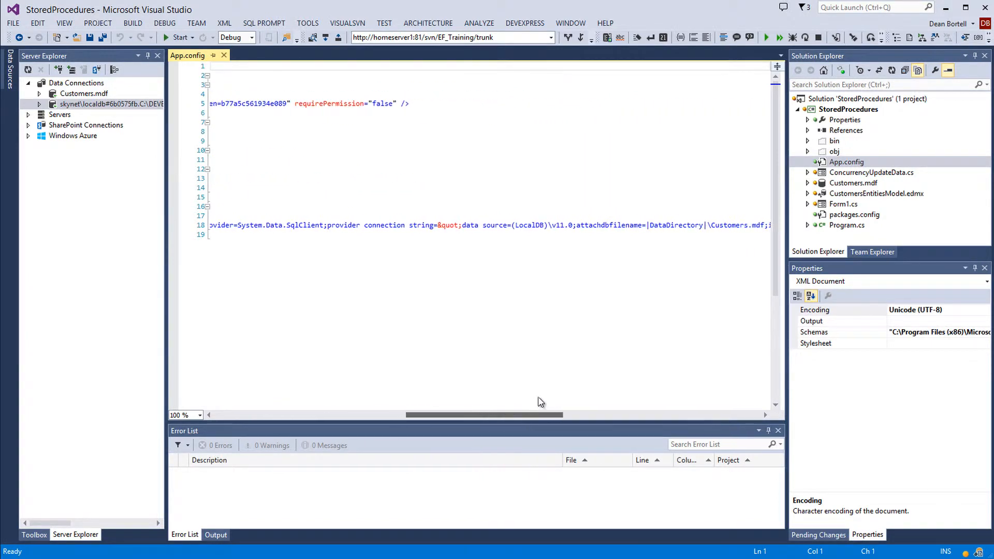
scroll(right, 3)
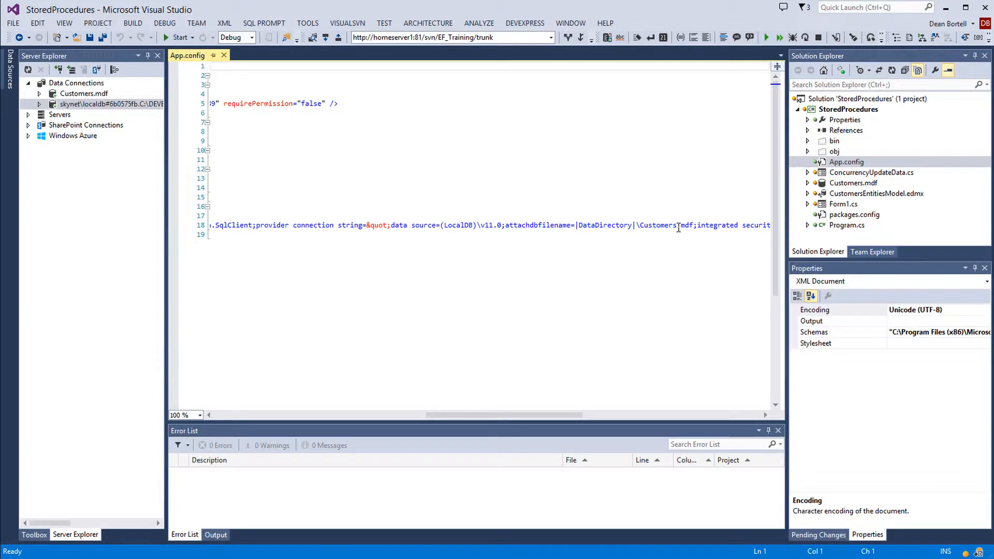
scroll(left, 3)
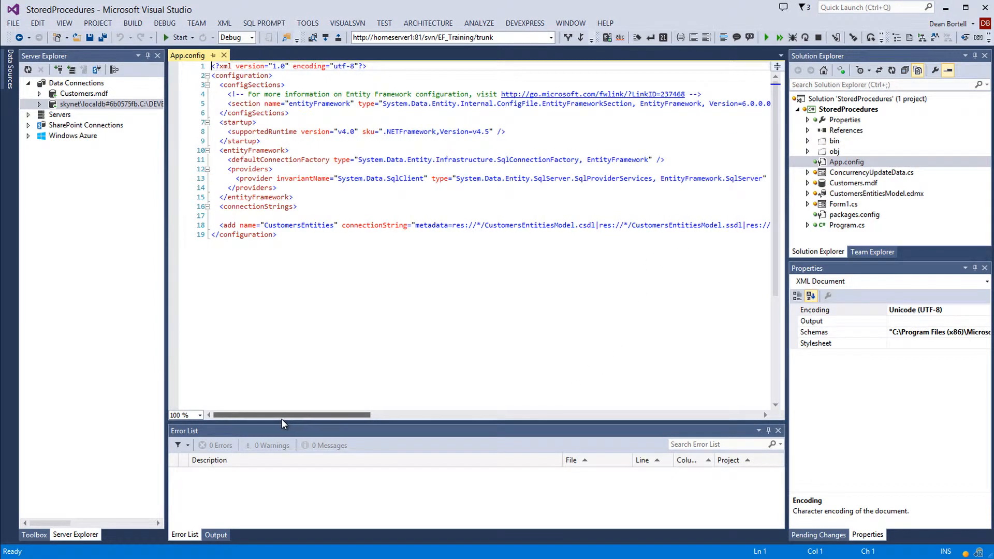
click(133, 23)
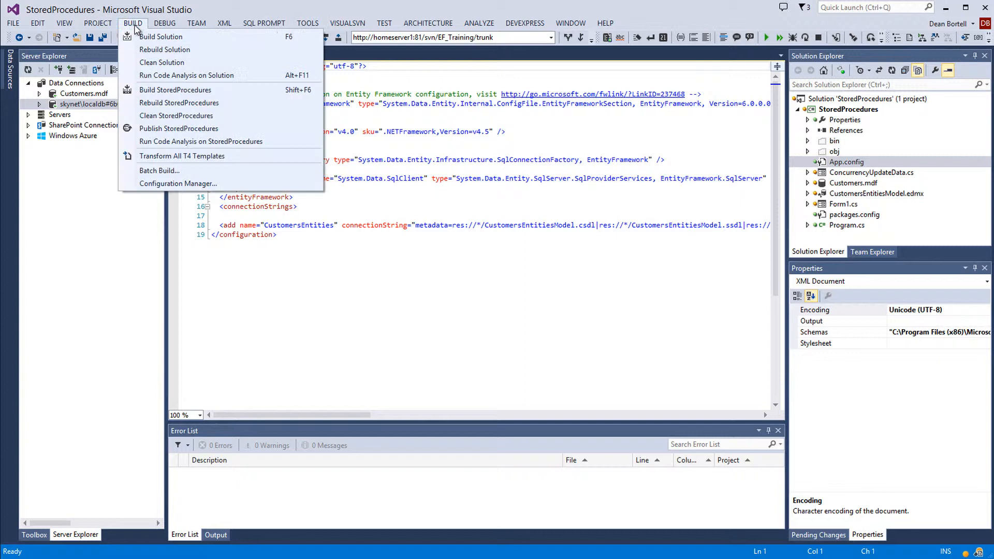
click(175, 90)
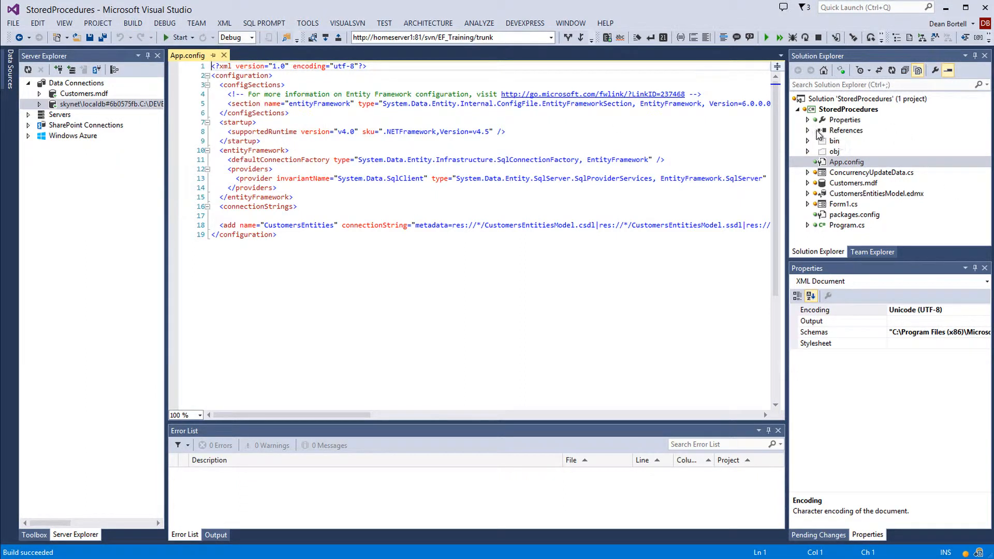
Inspect the Customers.mdf copy in bin\Debug, then open the localdb connection's actions
click(835, 141)
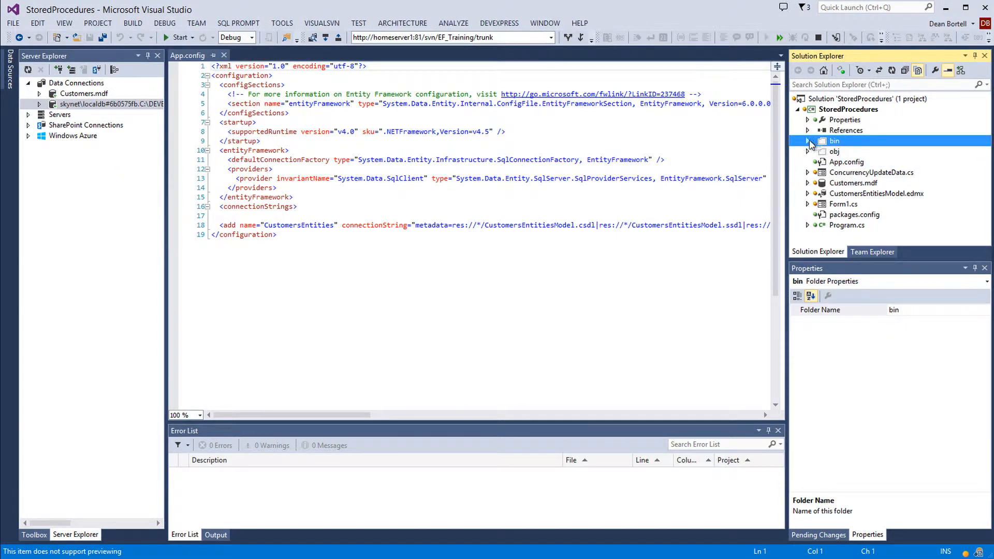
click(808, 141)
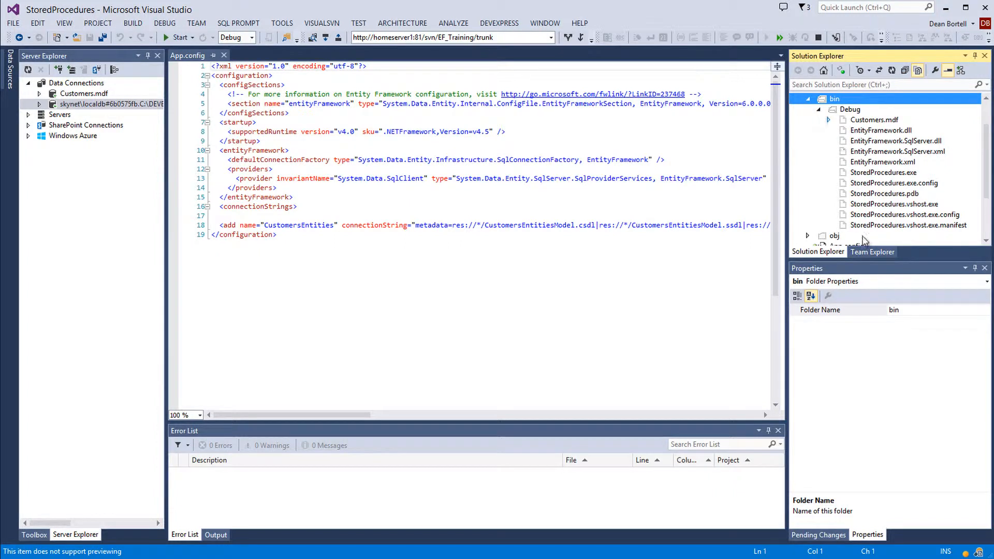
mouse_move(864, 128)
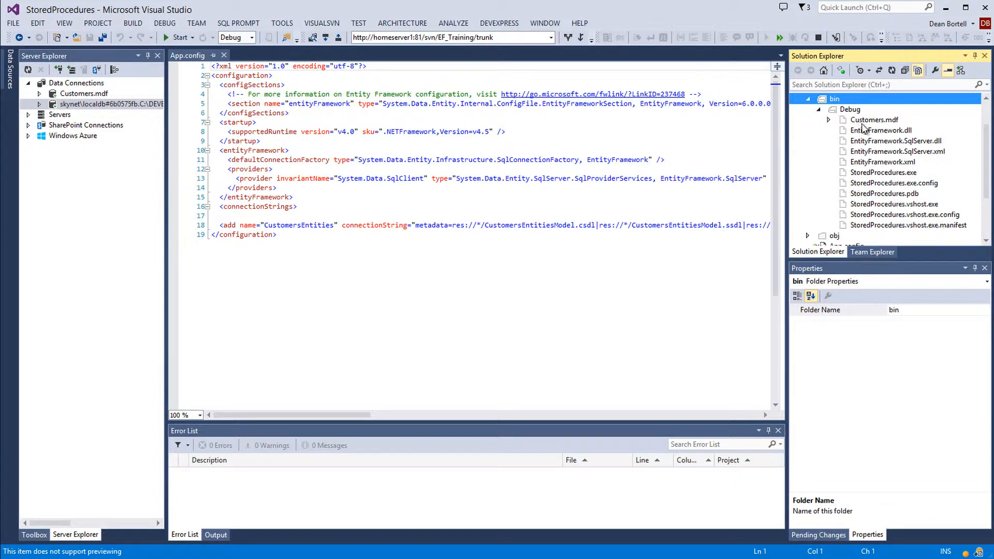
click(875, 120)
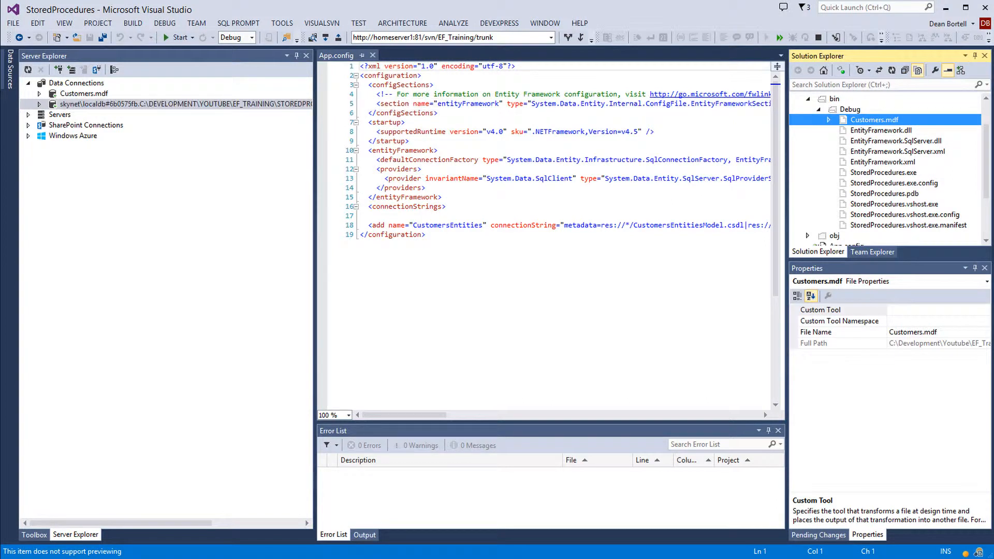
mouse_move(878, 119)
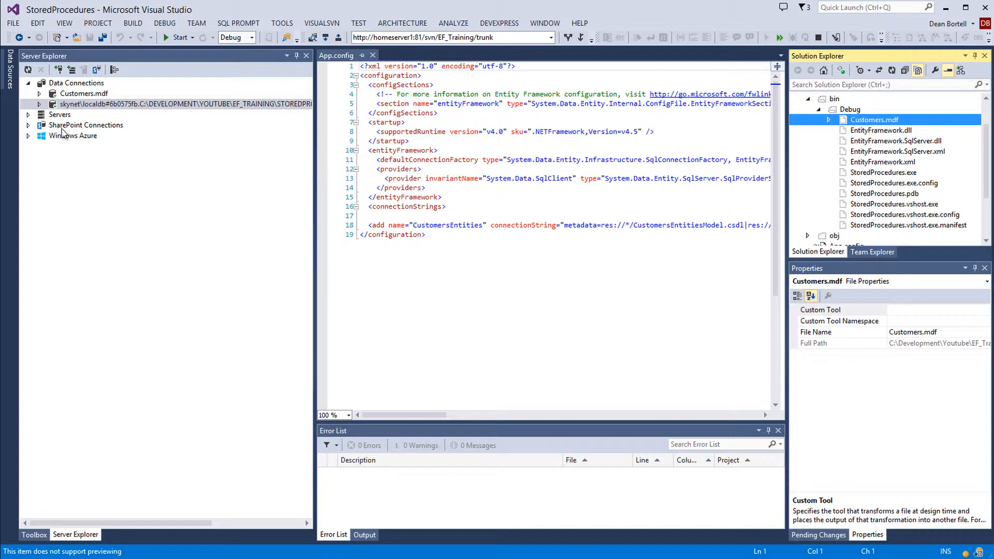
mouse_move(84, 103)
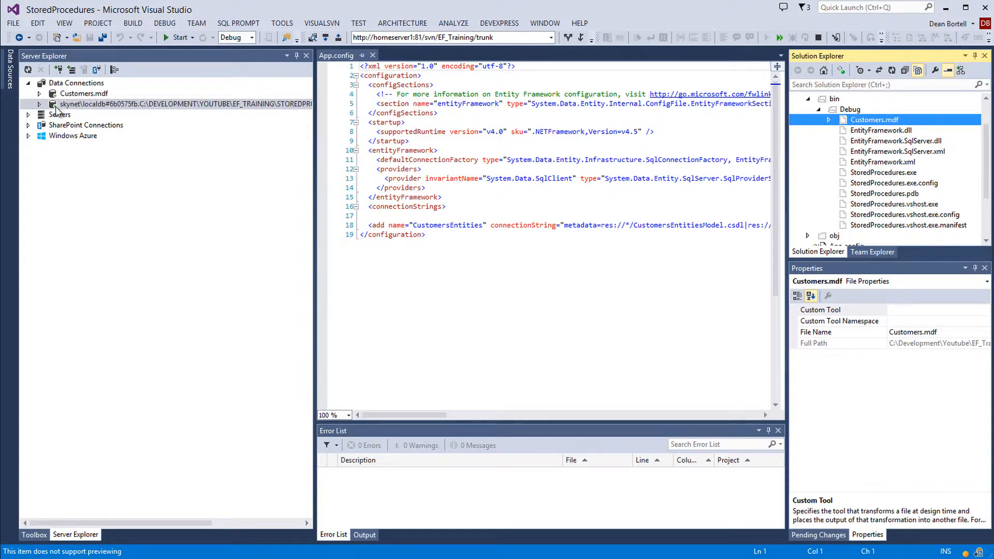
right_click(184, 104)
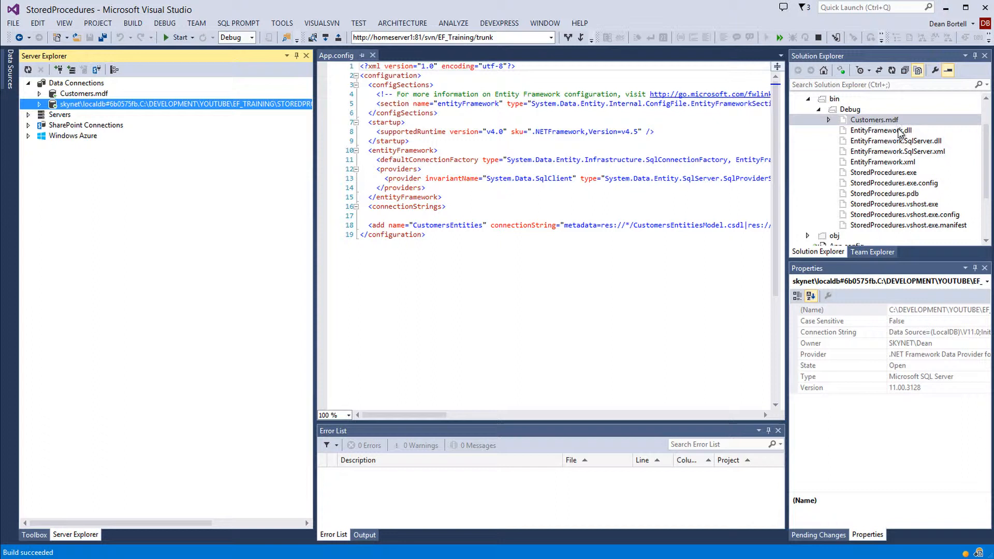
Show the Customers table data: Tom Thumb, Julie Moritz, Johnny Rotten
click(853, 193)
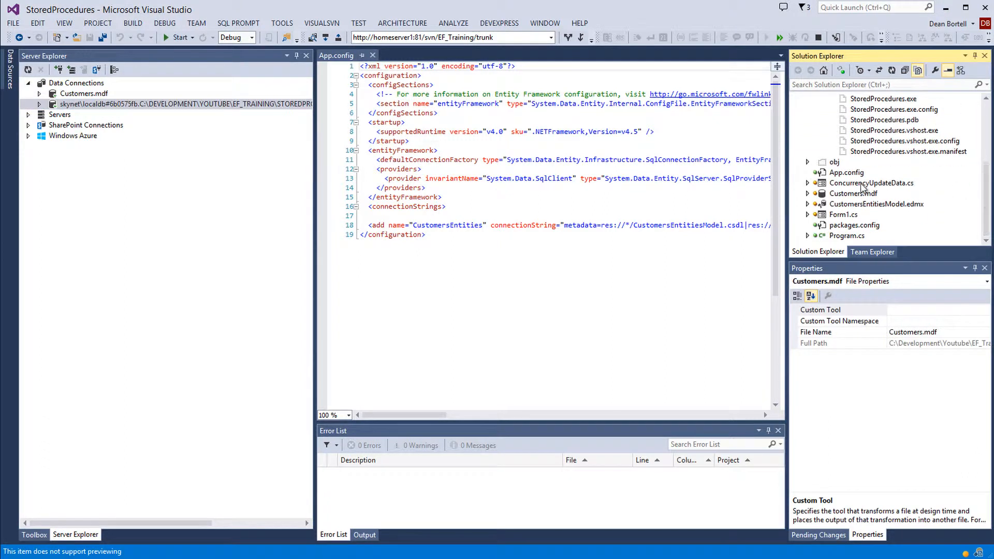
right_click(853, 193)
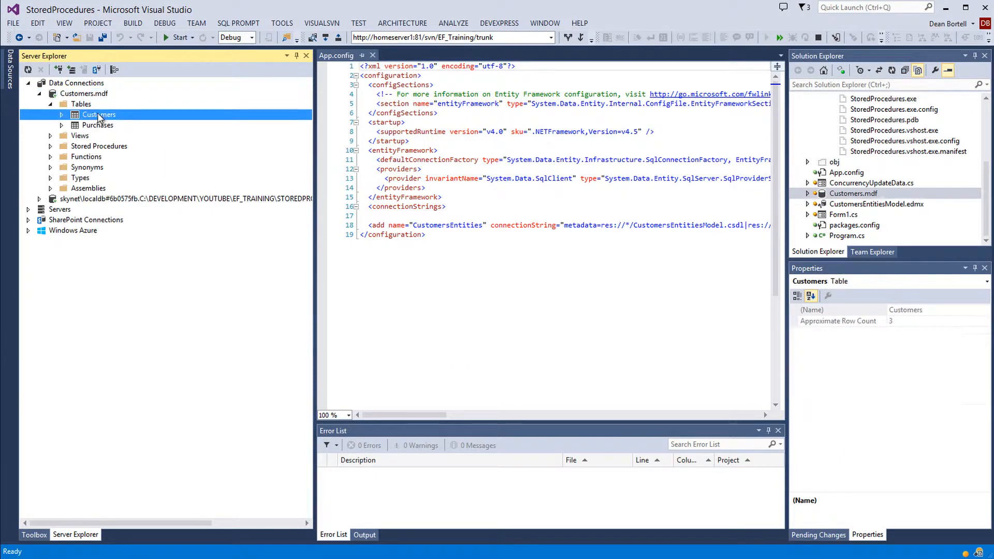
right_click(98, 115)
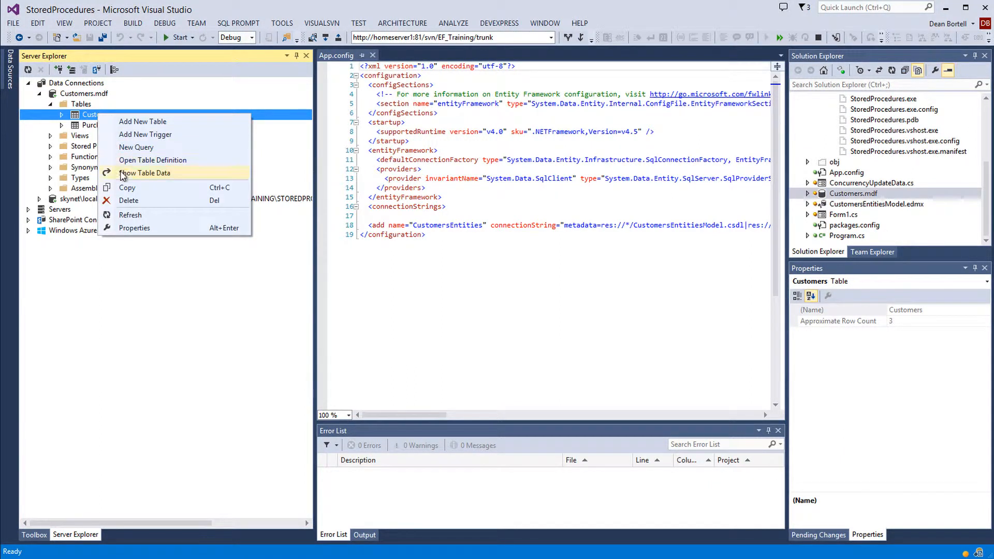
click(144, 172)
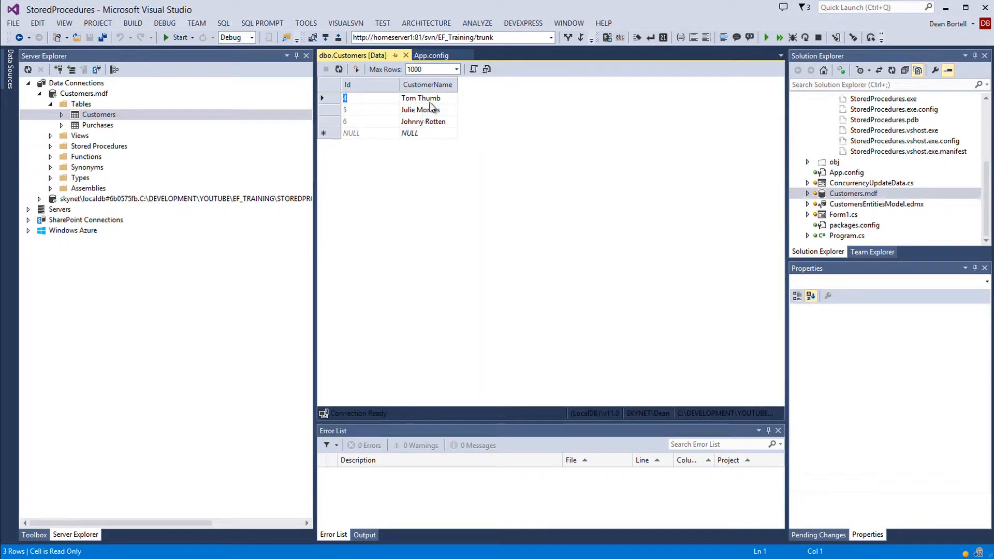
mouse_move(131, 129)
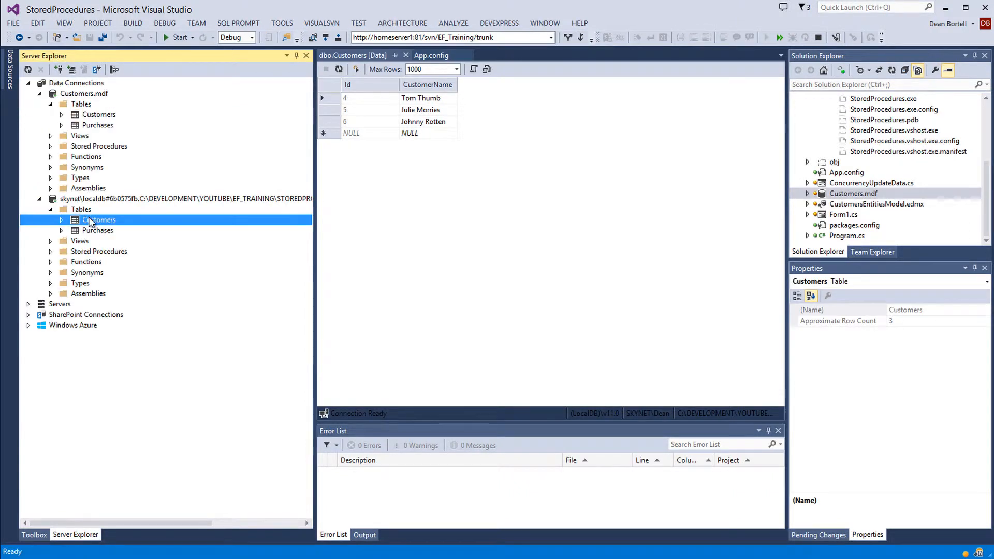
Show the second connection's Customers table data and select the Debug Customers.mdf copy
right_click(99, 220)
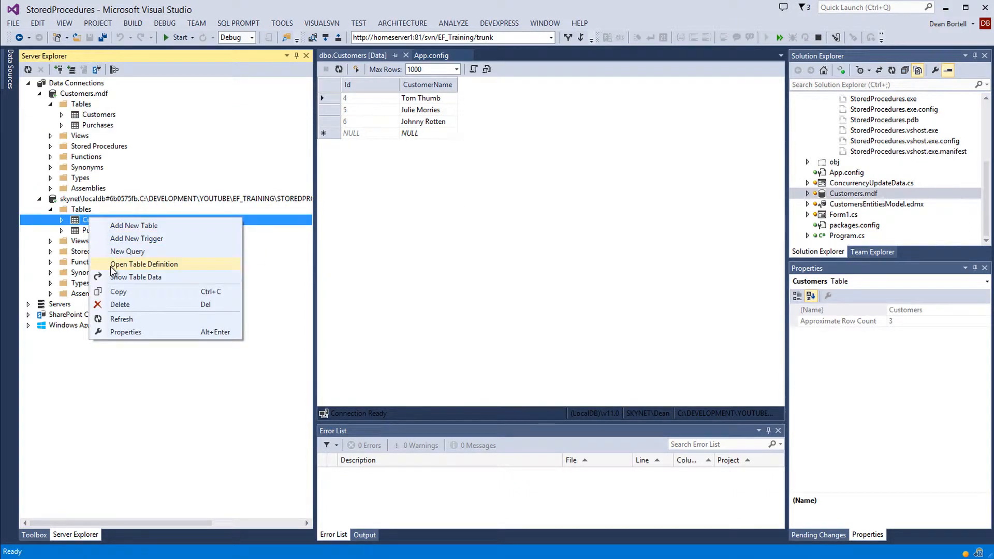
click(135, 277)
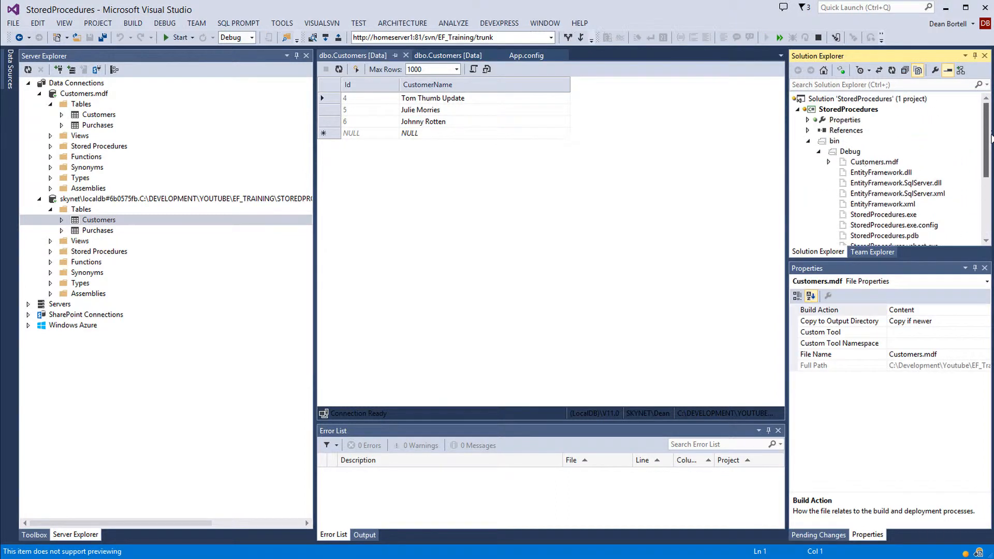
click(874, 161)
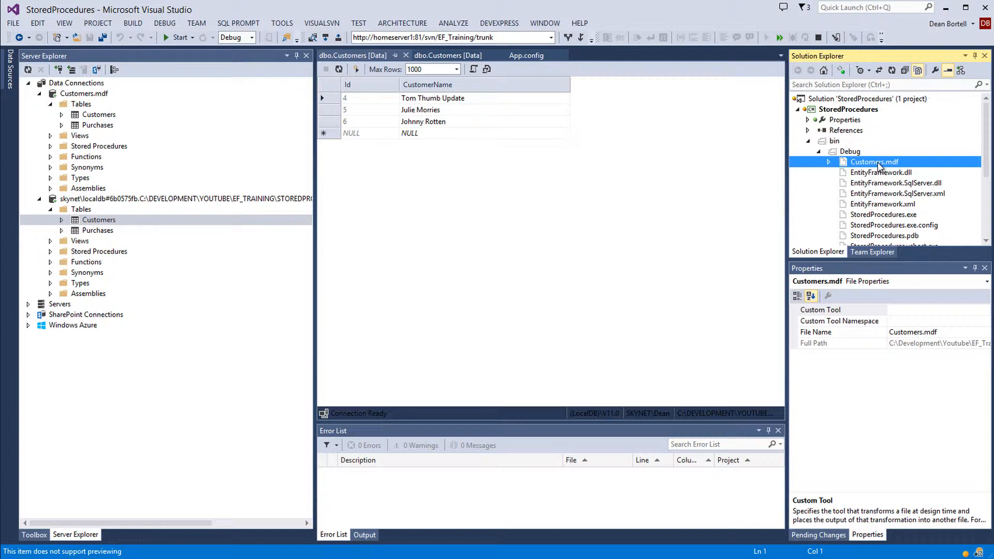
mouse_move(880, 163)
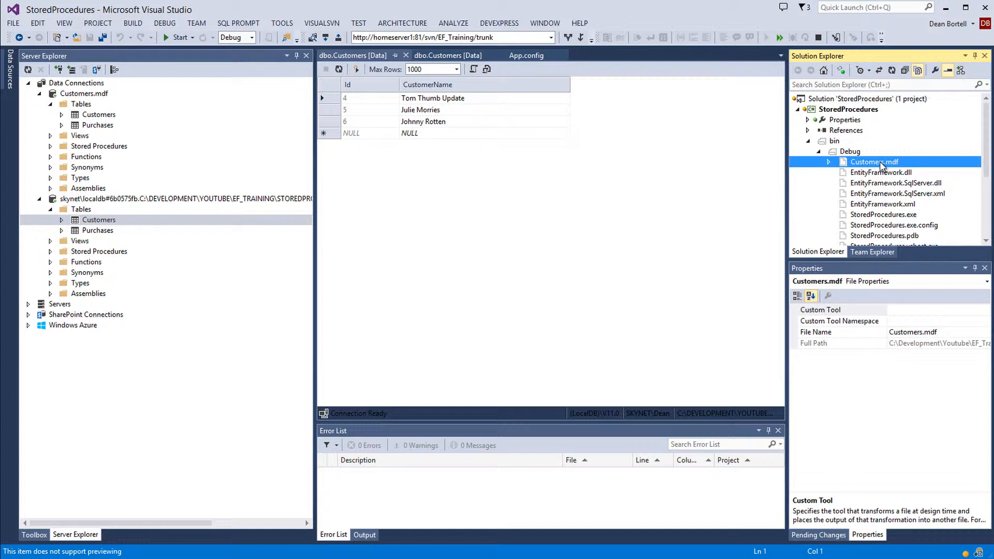
mouse_move(870, 158)
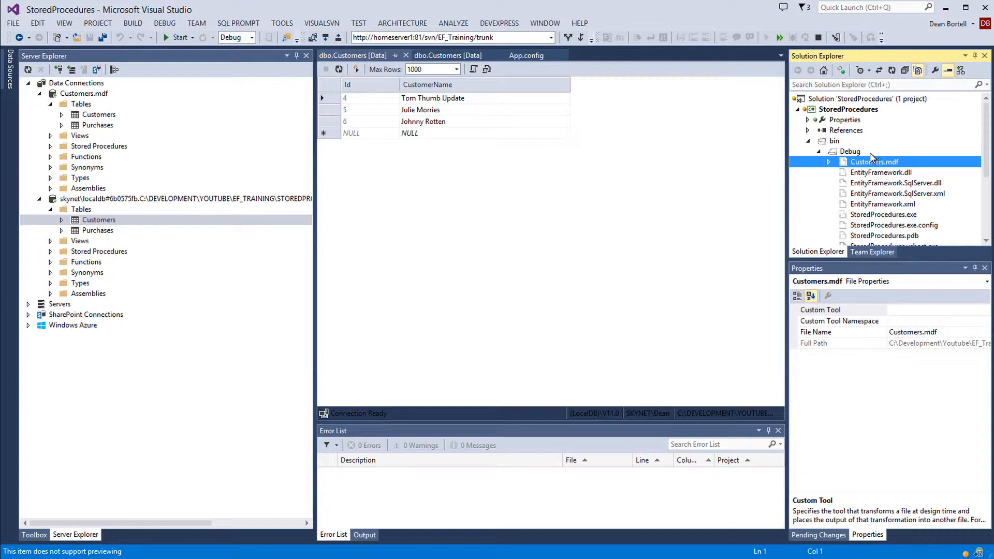
mouse_move(862, 176)
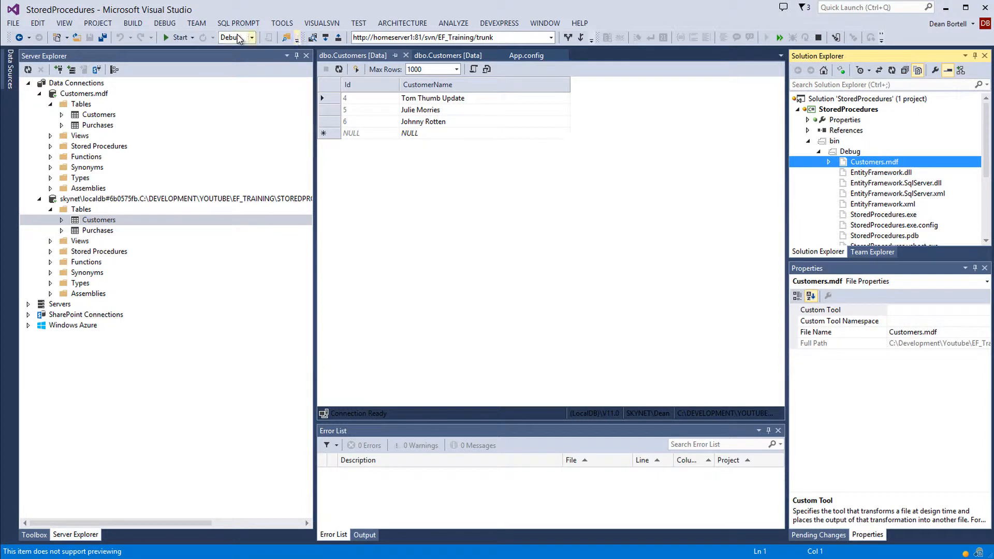
Recheck project Customers.mdf properties (Copy if newer) and return to the second data view
click(251, 36)
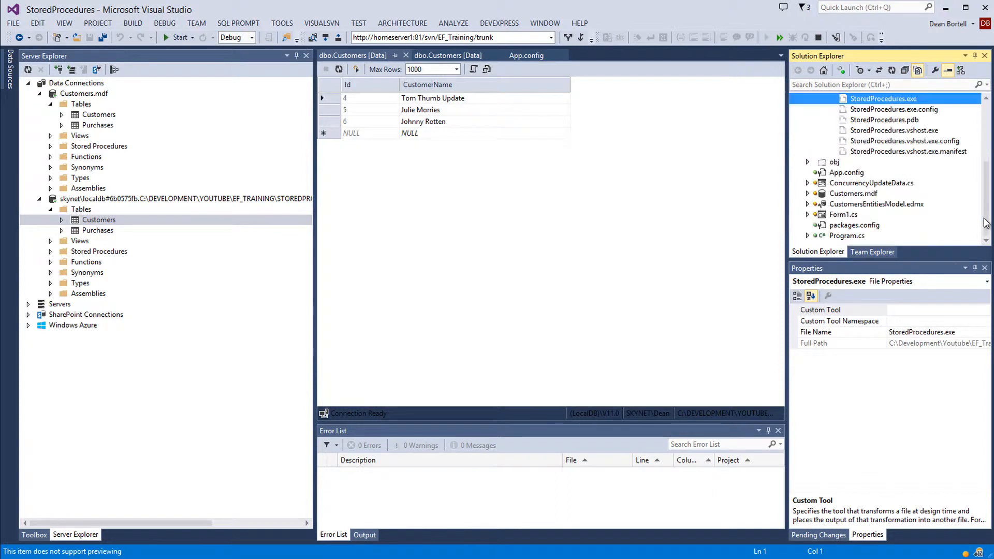
click(853, 193)
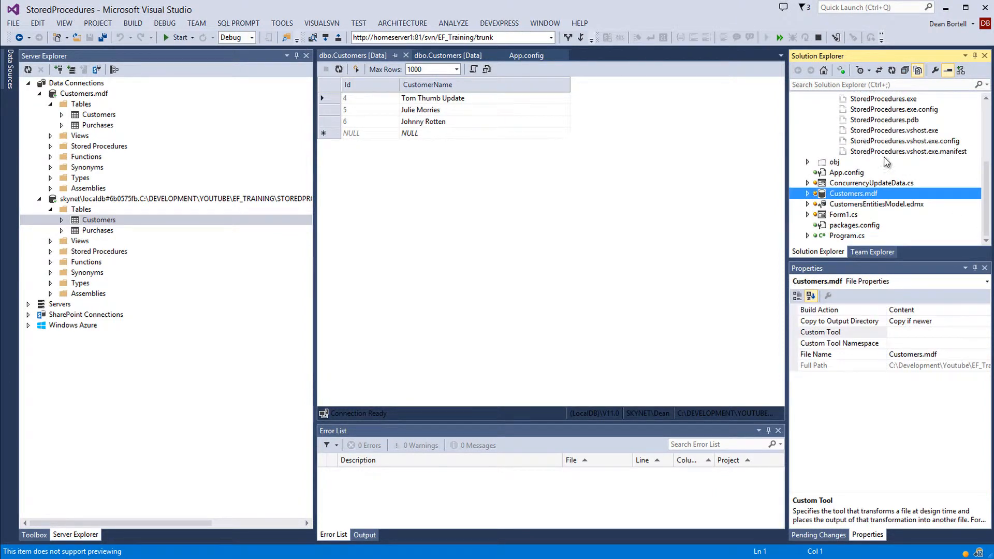
mouse_move(899, 176)
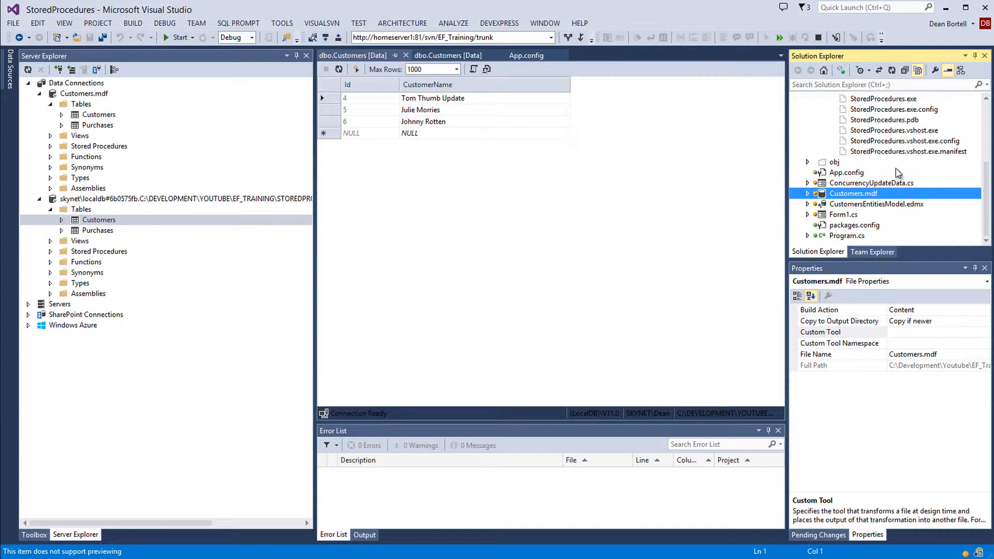
click(446, 55)
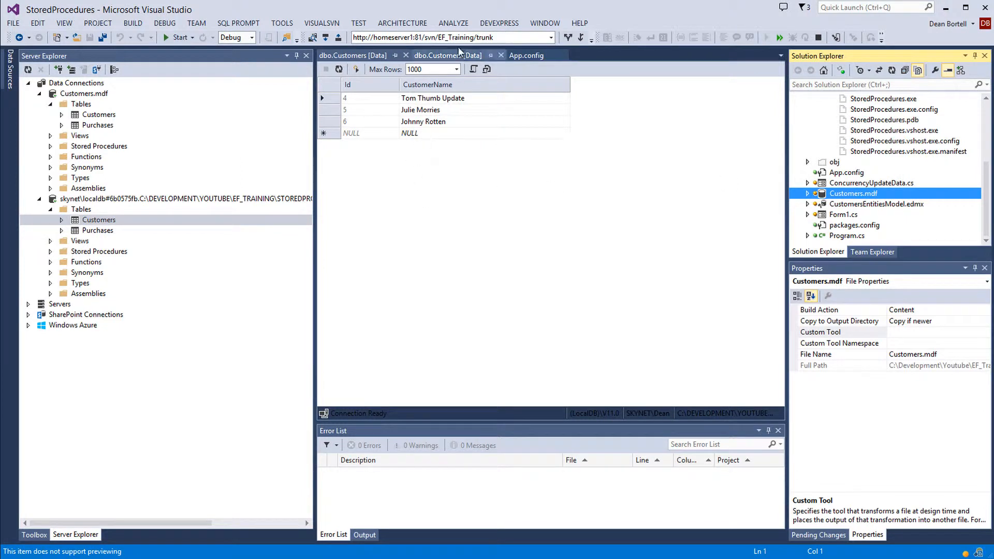
Close both dbo.Customers [Data] views and App.config
click(500, 55)
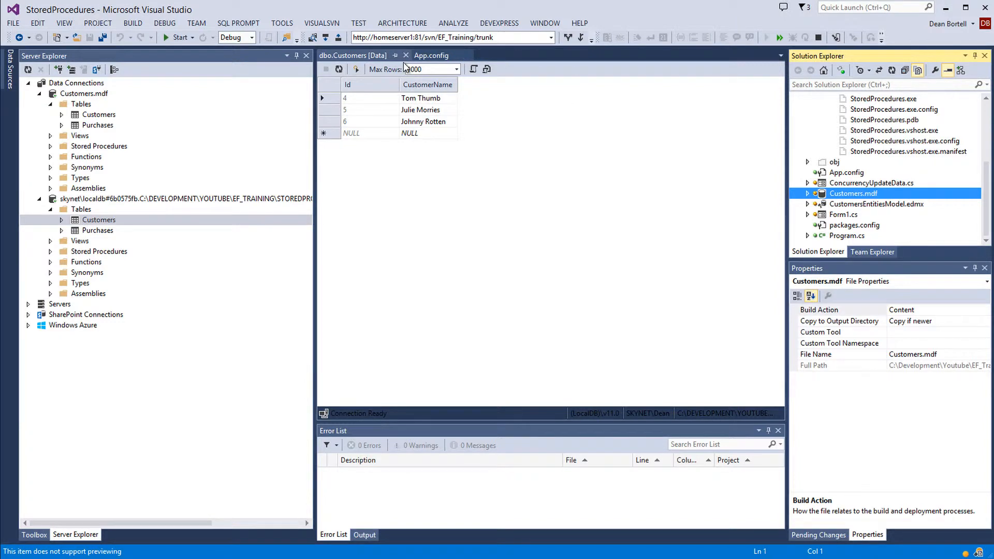
click(406, 55)
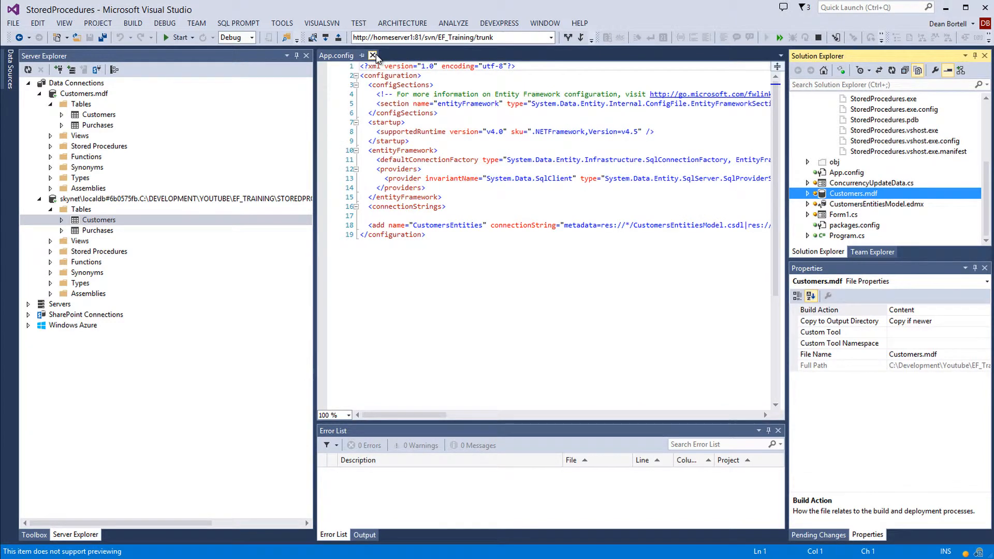
click(374, 56)
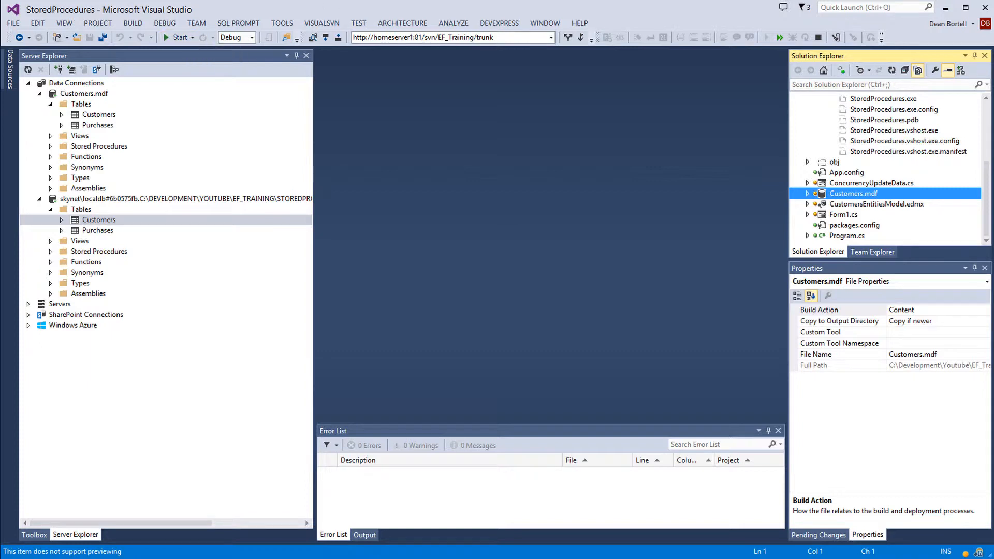
Scroll Solution Explorer to the top and collapse the Debug and bin folders
scroll(up, 3)
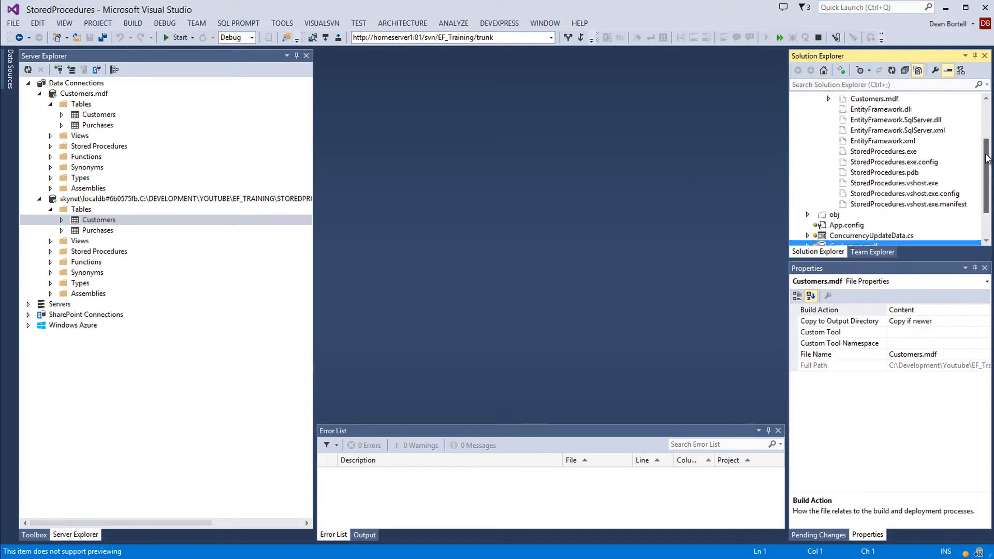
scroll(up, 3)
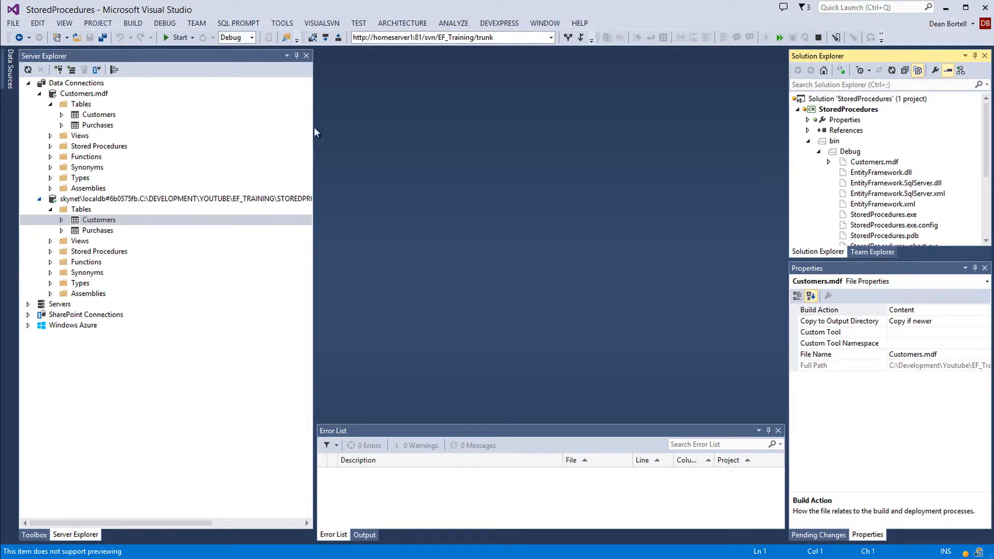
mouse_move(562, 273)
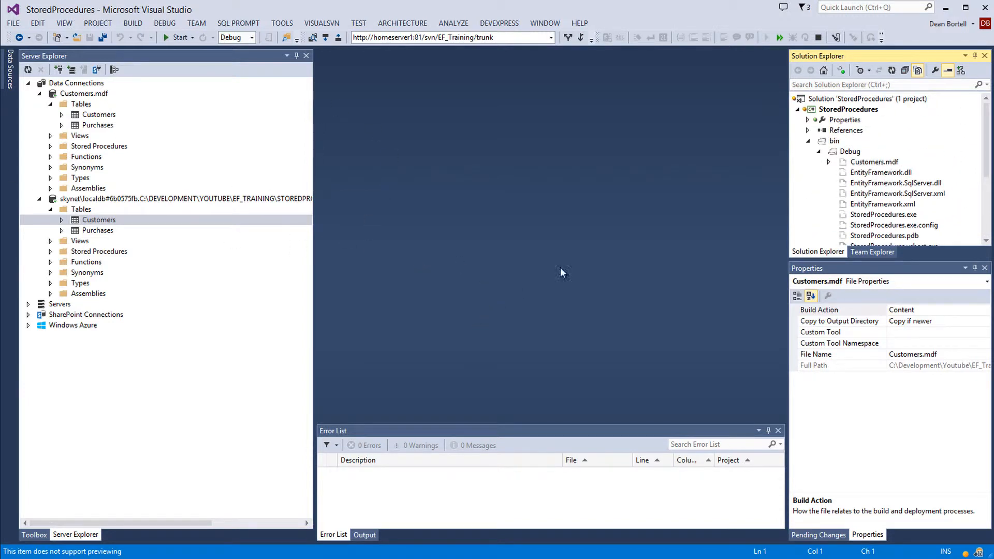
mouse_move(852, 182)
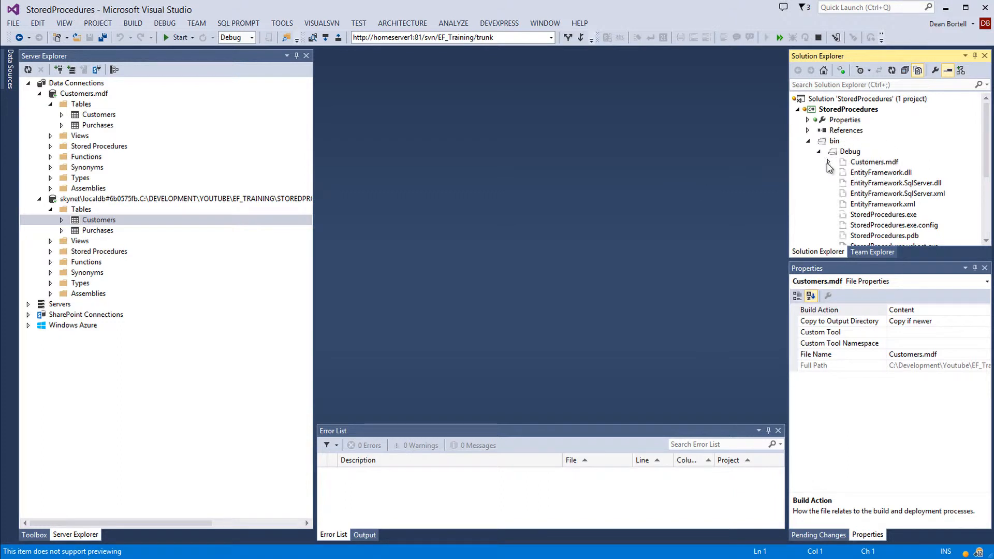
click(808, 140)
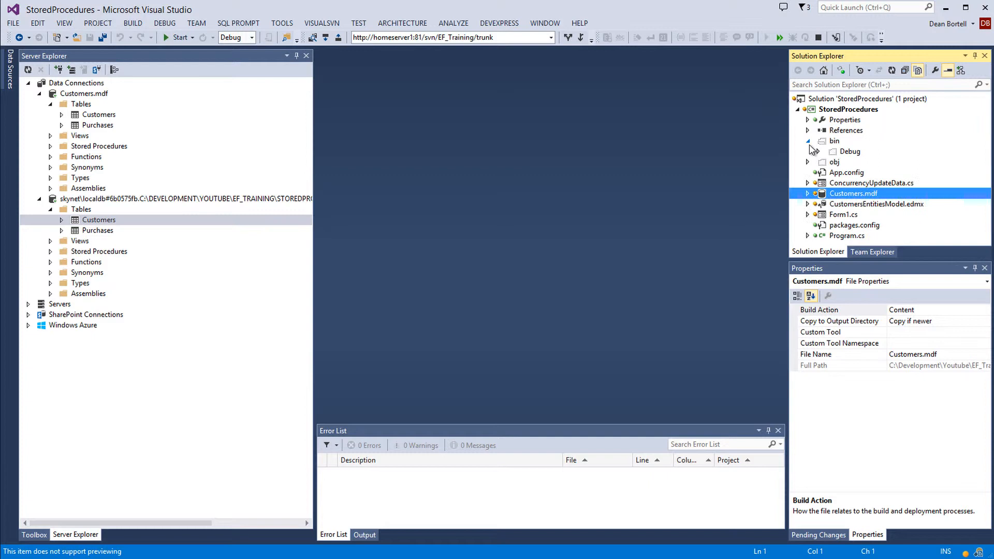
click(808, 141)
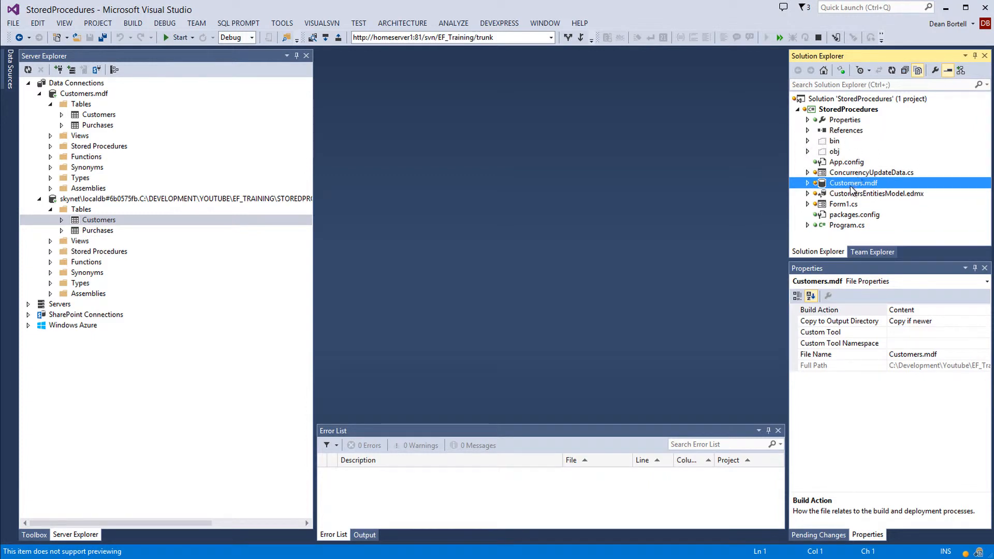
Open Form1 with its Launch User buttons, then view Customers.mdf and StoredProcedures properties
double_click(843, 203)
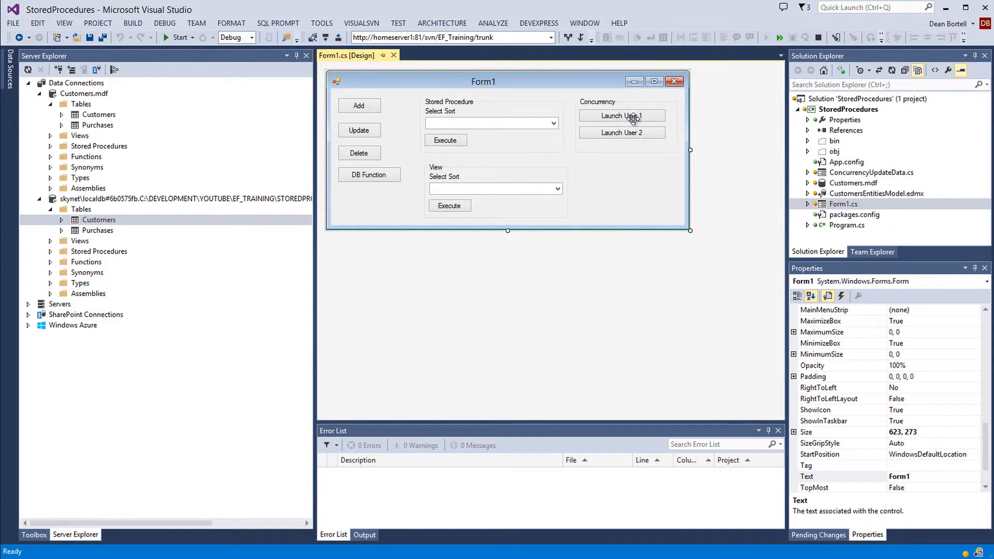
mouse_move(621, 129)
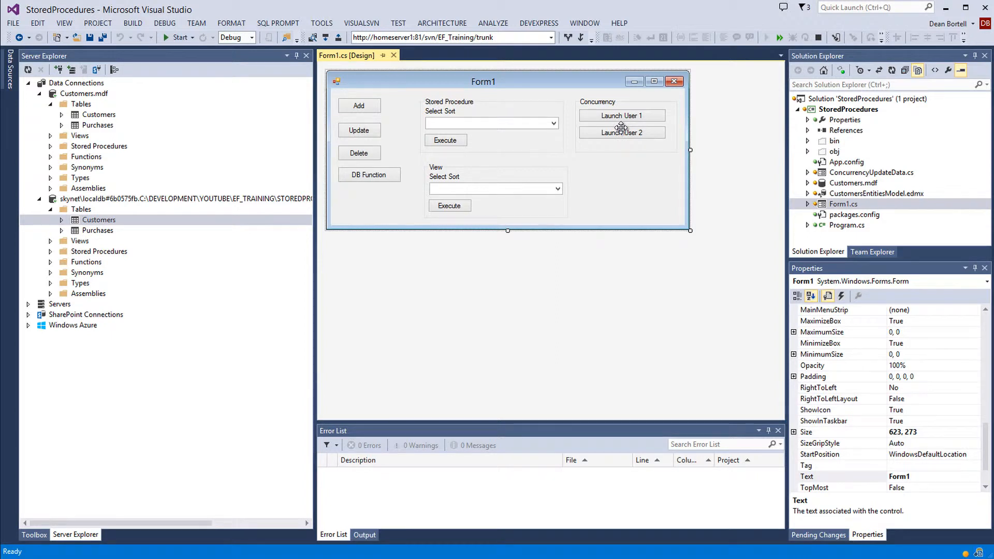
mouse_move(855, 186)
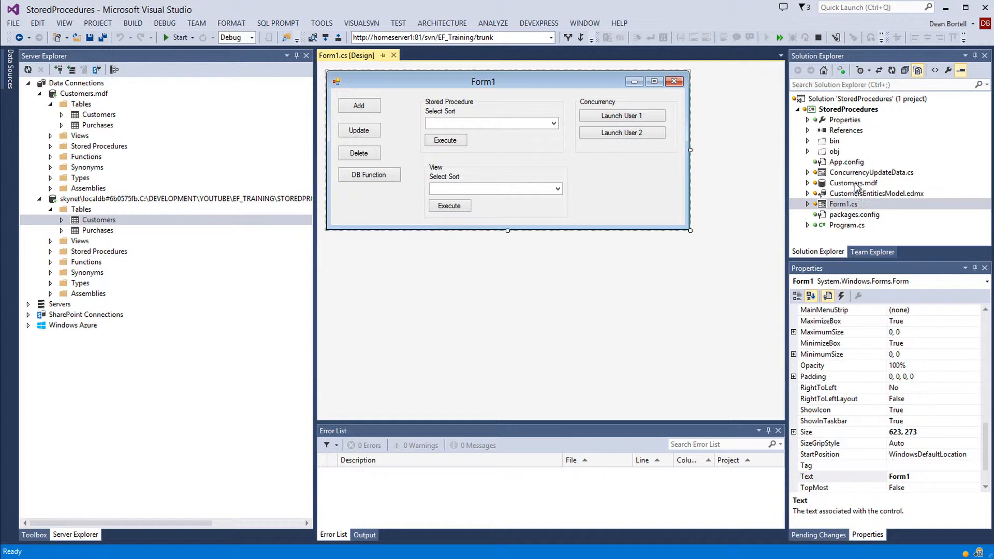
click(852, 182)
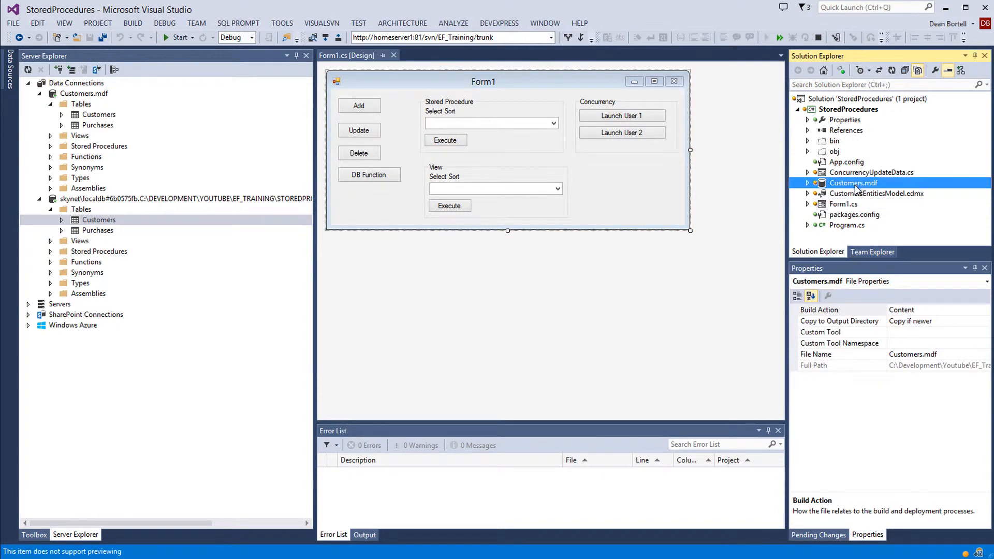
click(849, 109)
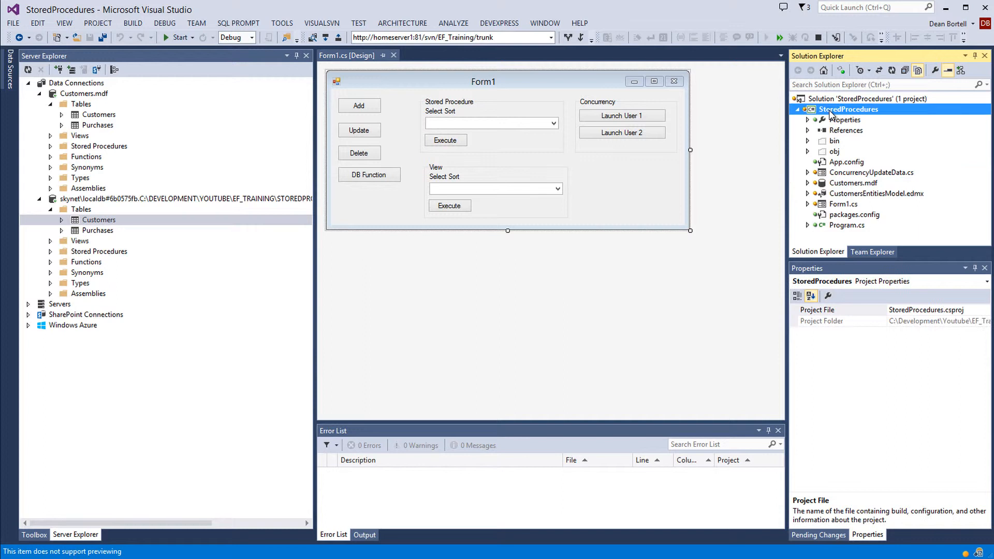
mouse_move(918, 71)
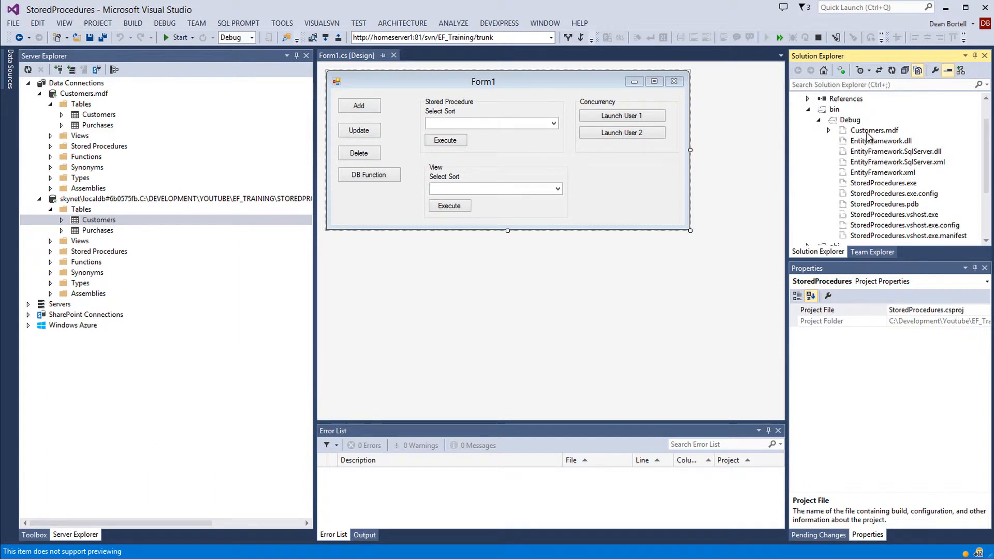
click(874, 130)
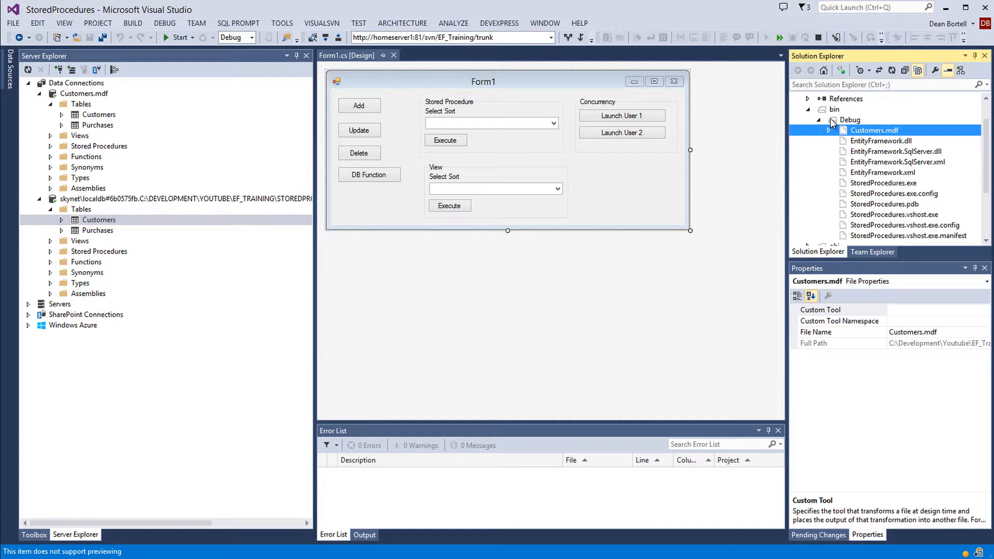
click(809, 140)
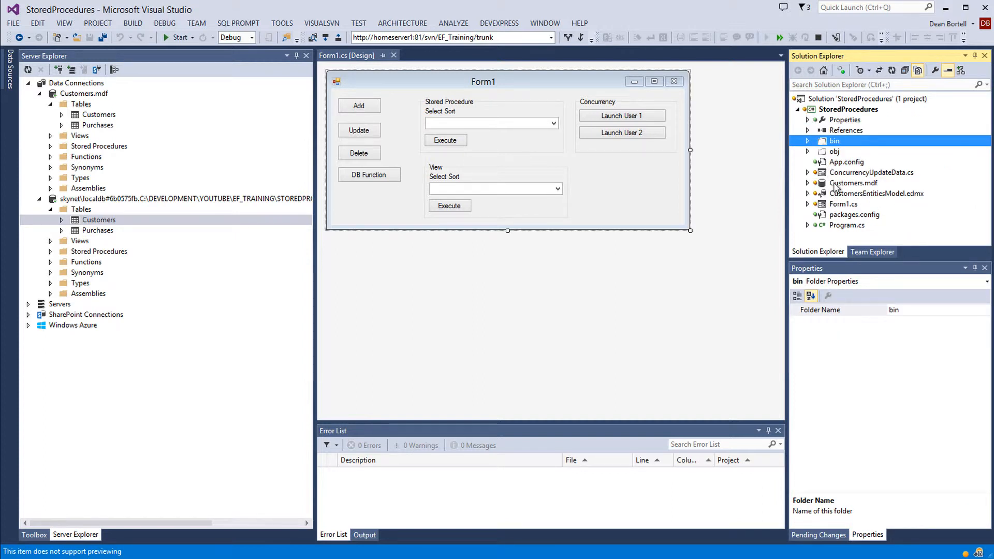
click(853, 184)
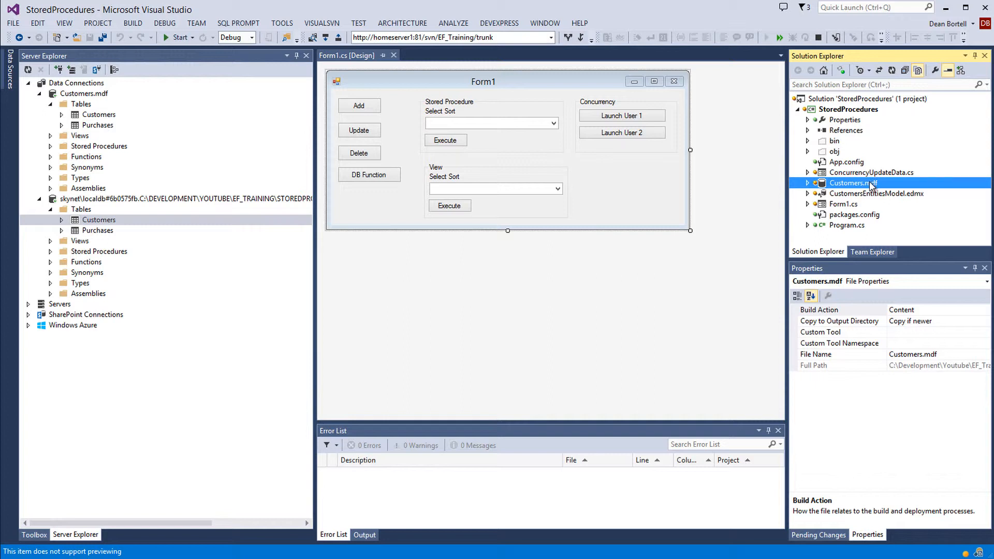
mouse_move(909, 333)
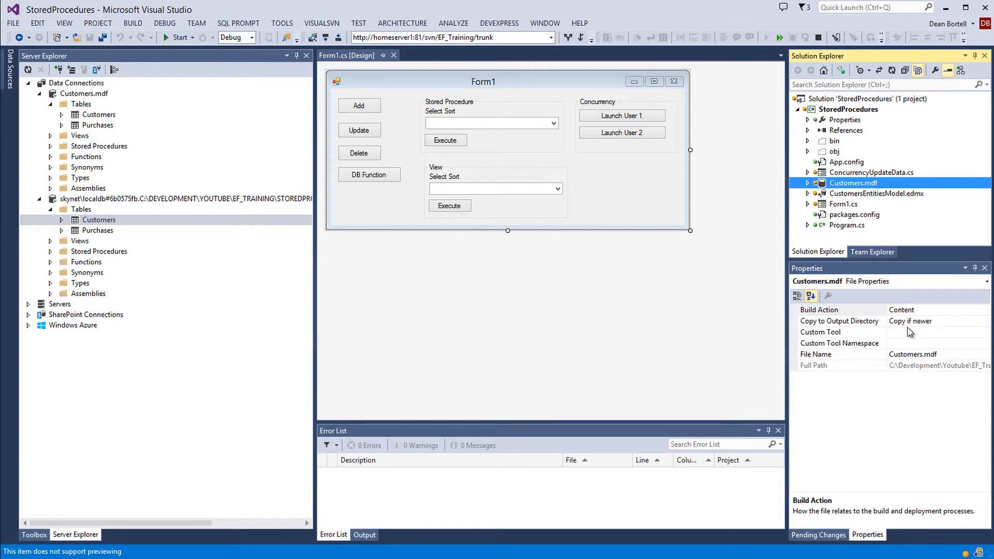
mouse_move(847, 135)
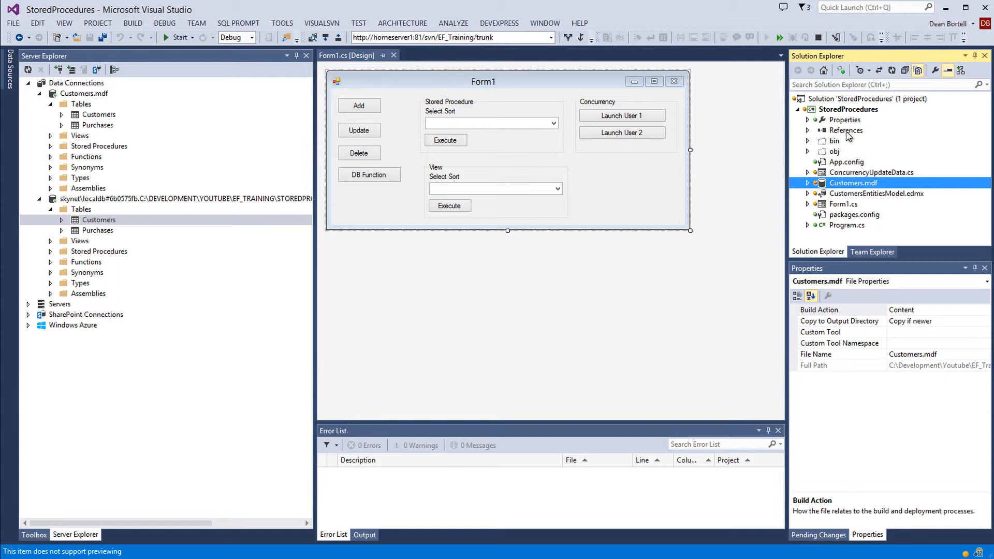
mouse_move(832, 151)
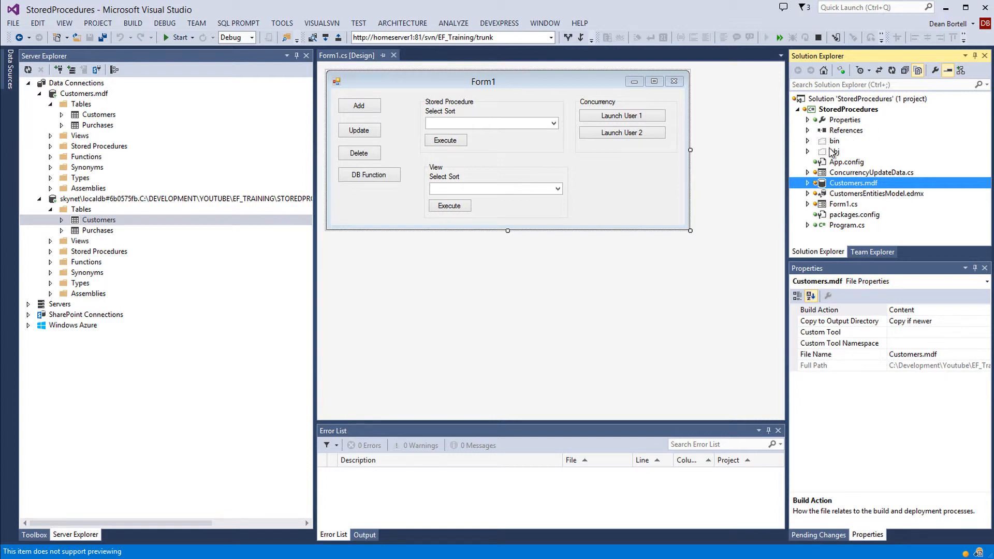
mouse_move(844, 176)
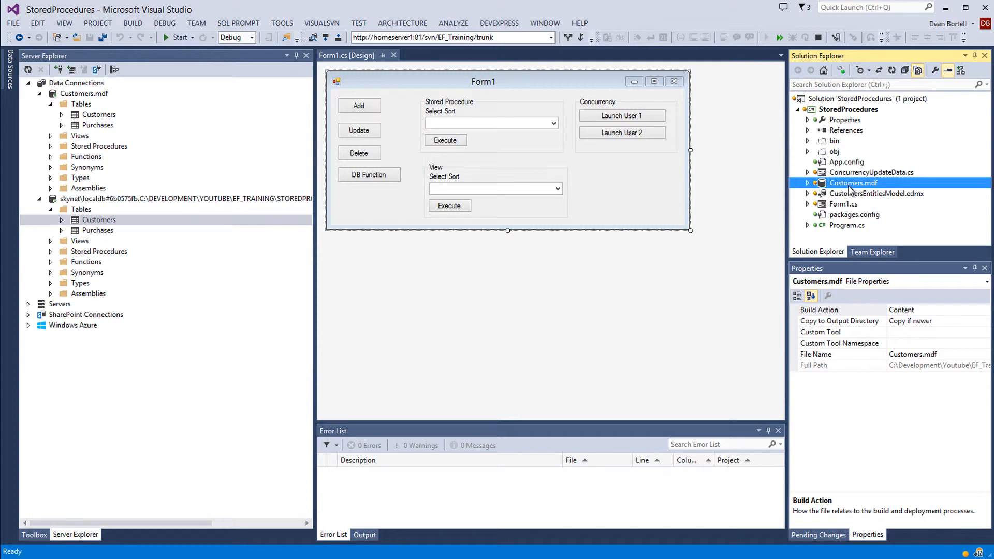
mouse_move(803, 372)
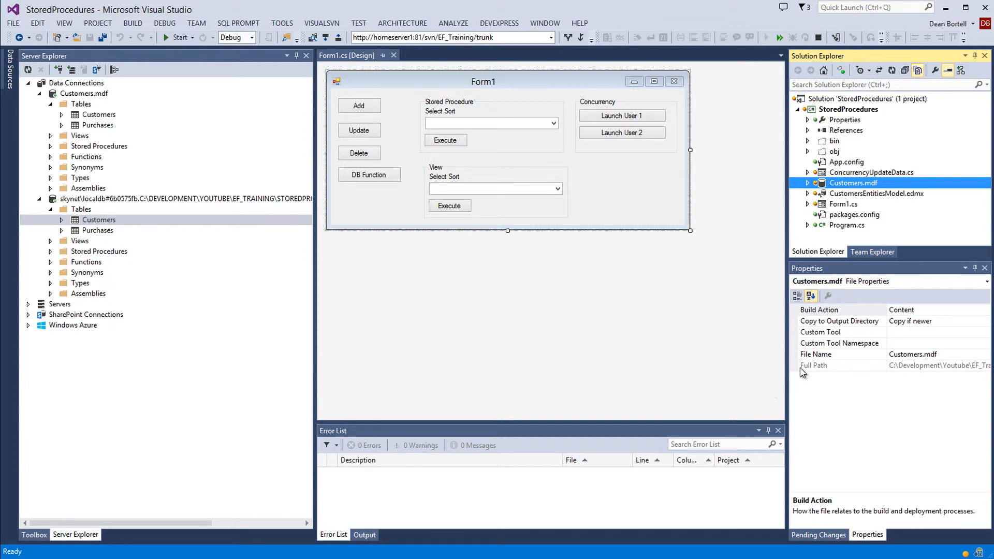
mouse_move(633, 345)
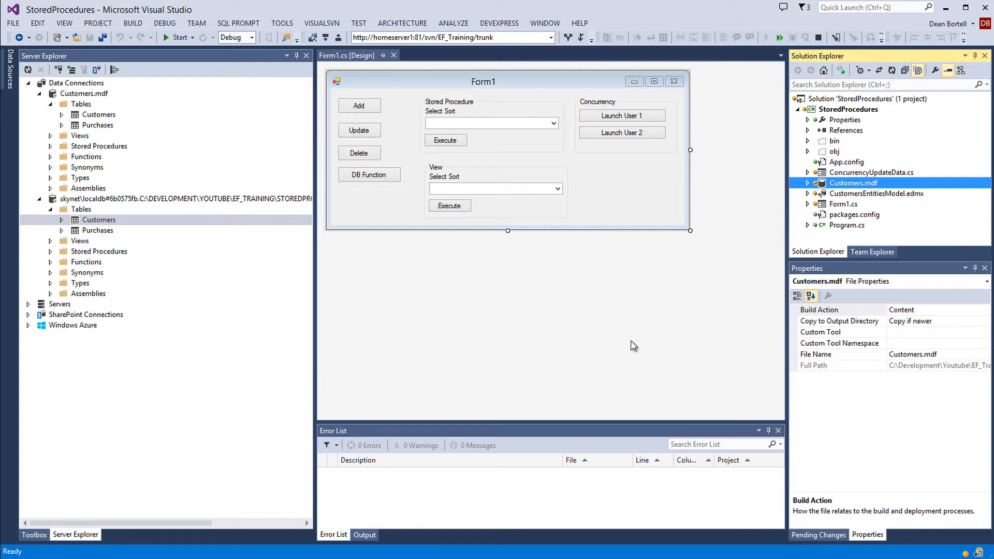